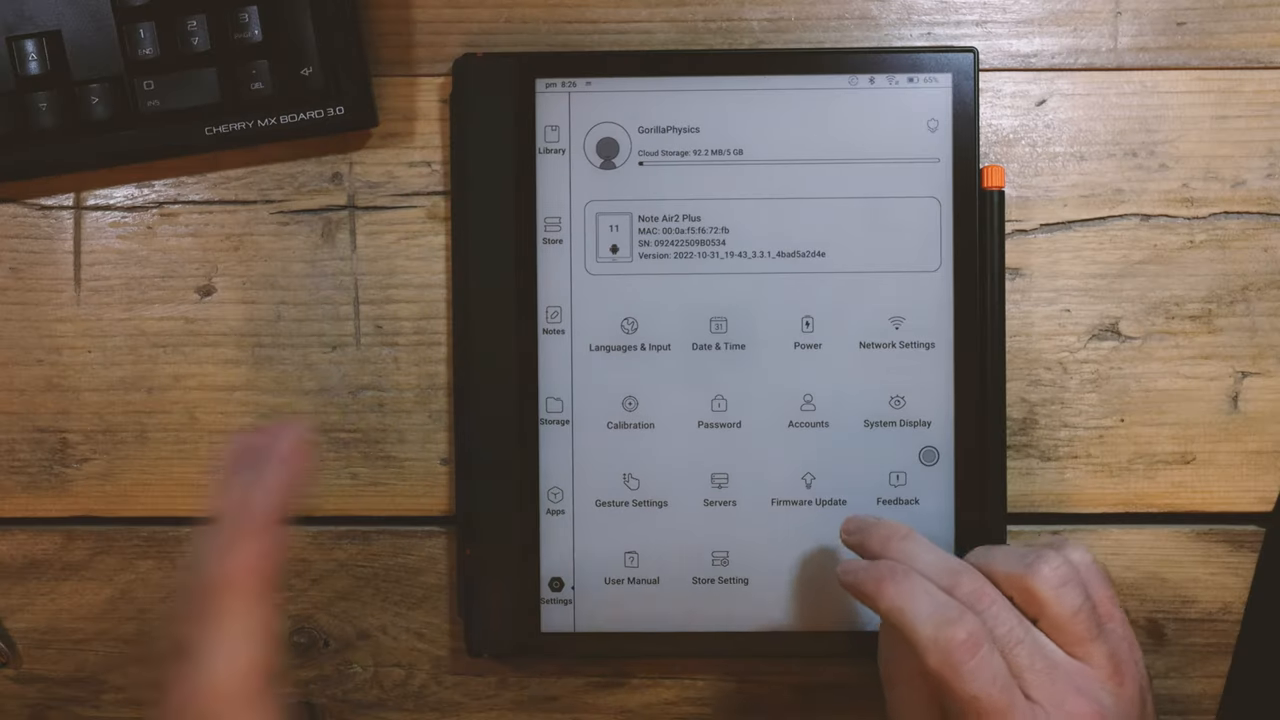
click(808, 488)
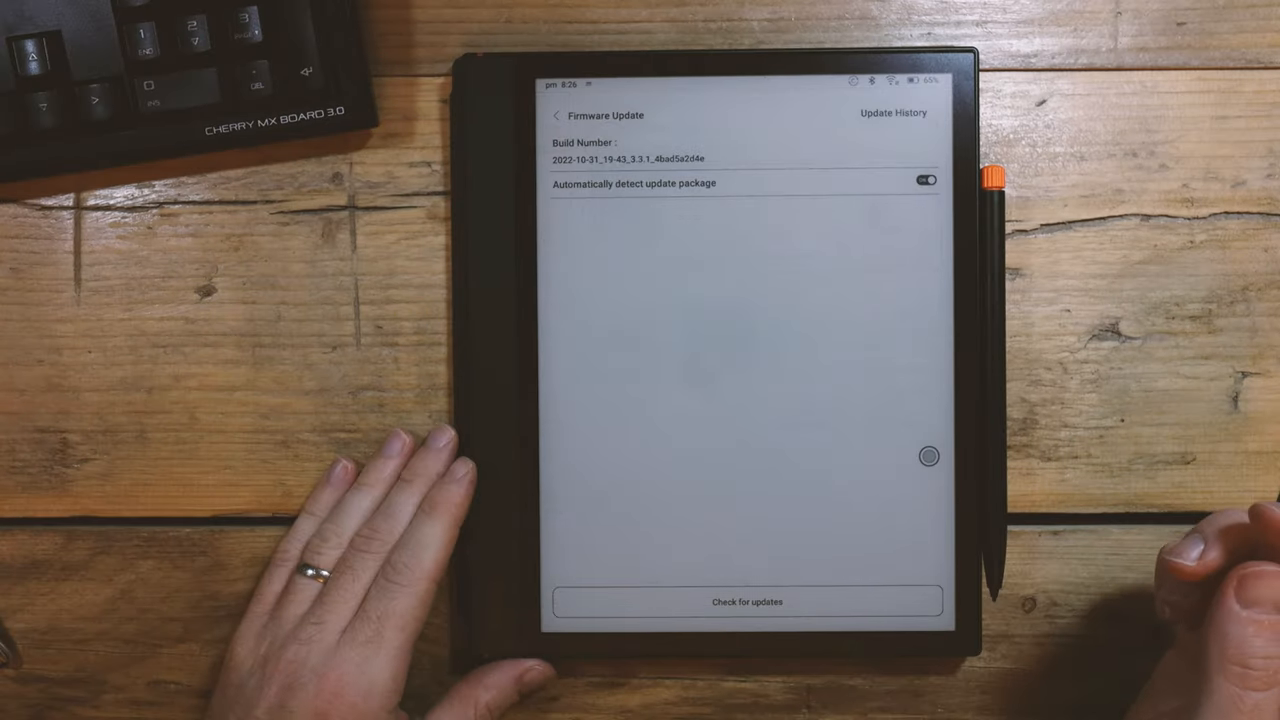
click(746, 600)
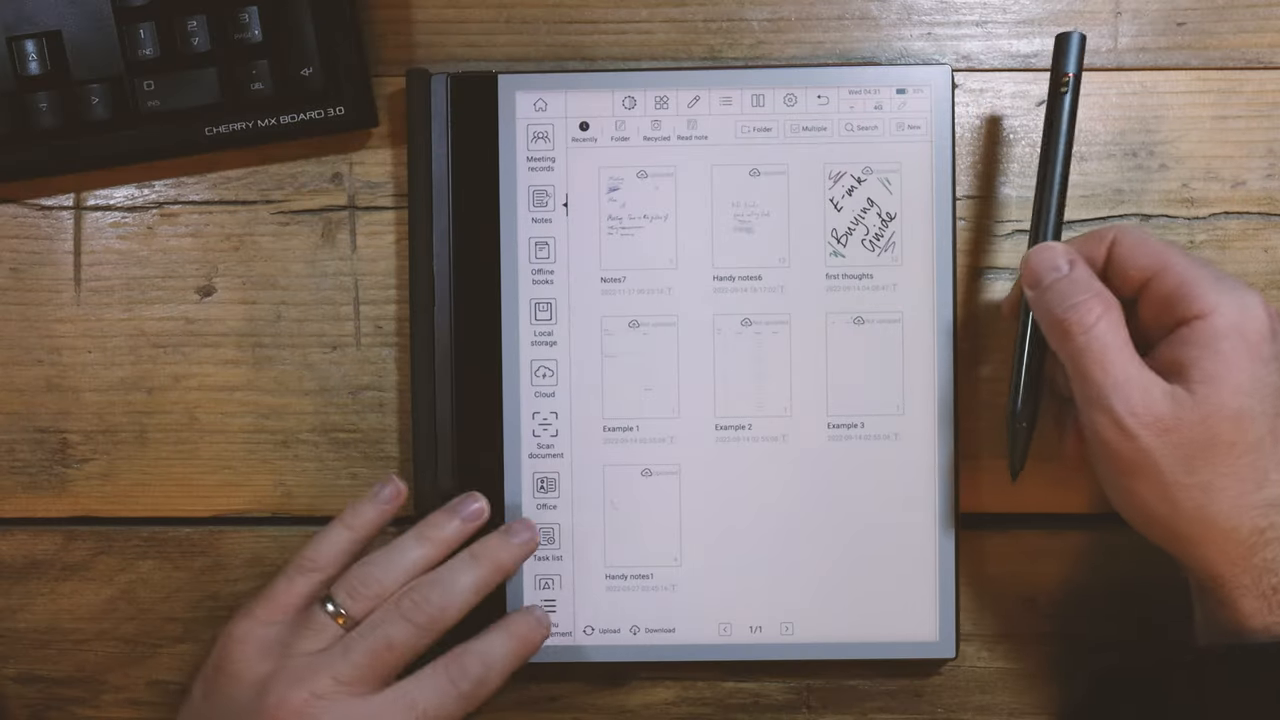
click(544, 604)
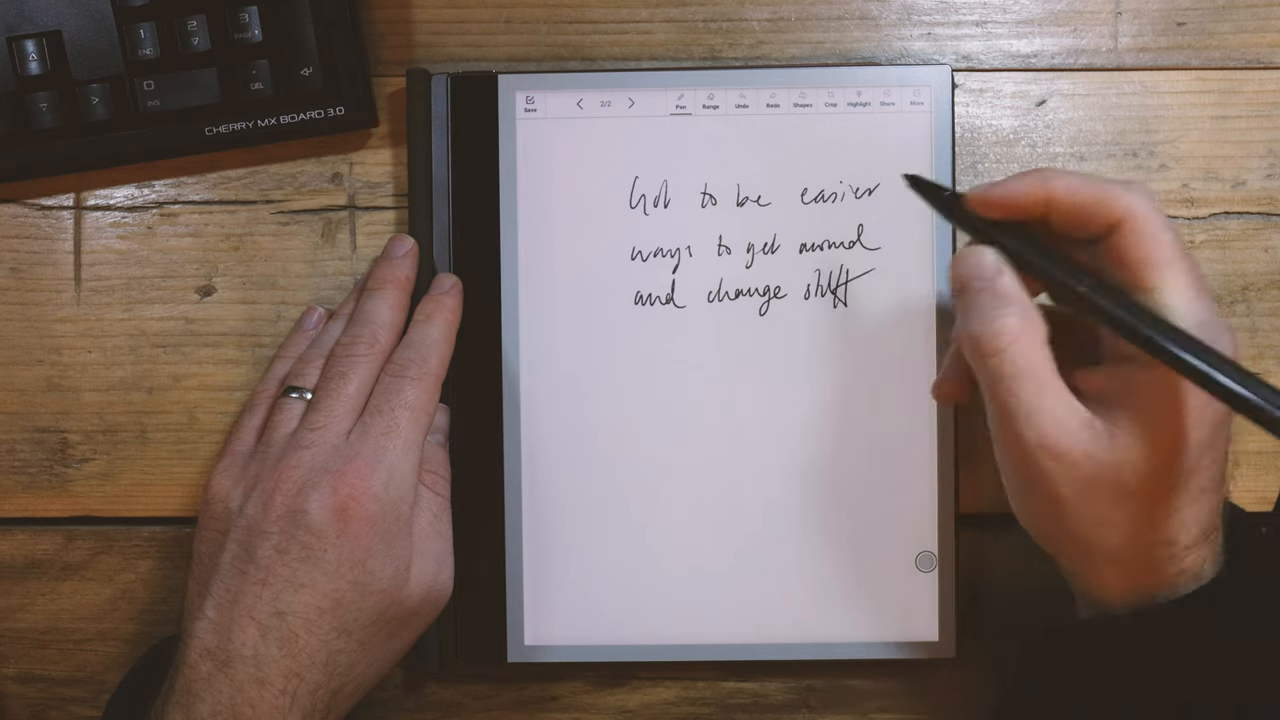
drag(844, 296, 830, 290)
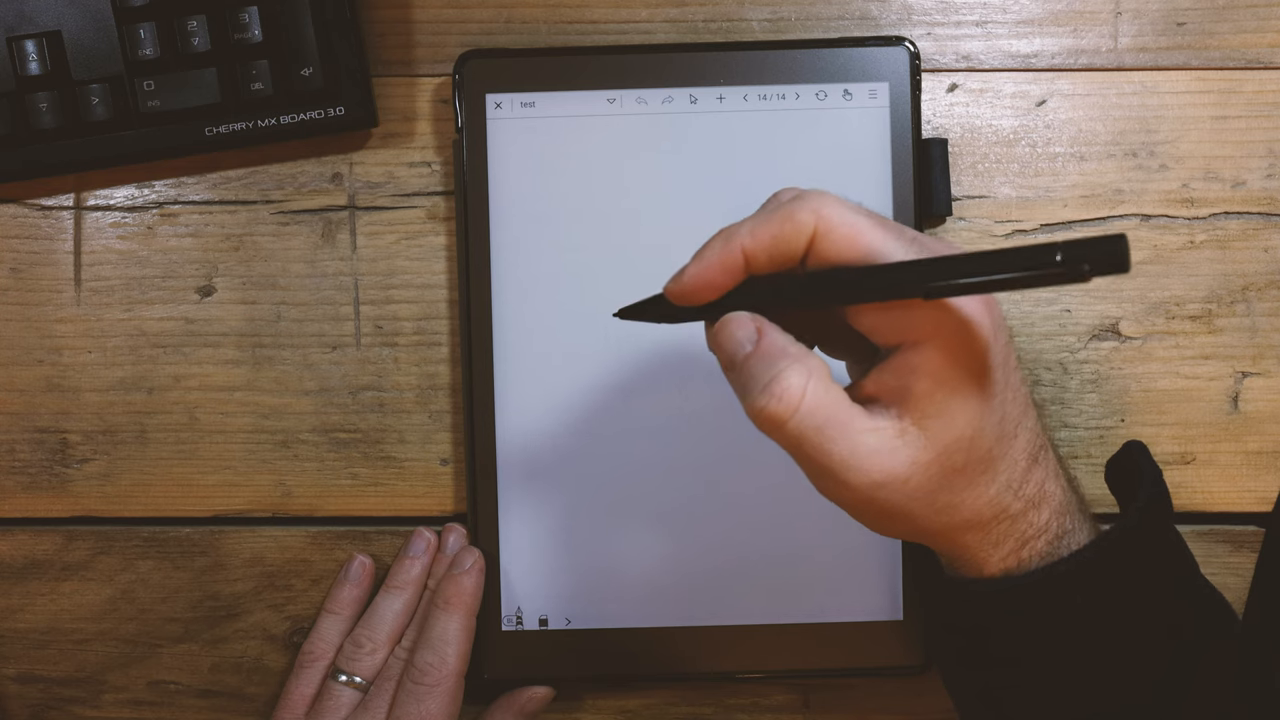
drag(610, 290, 650, 300)
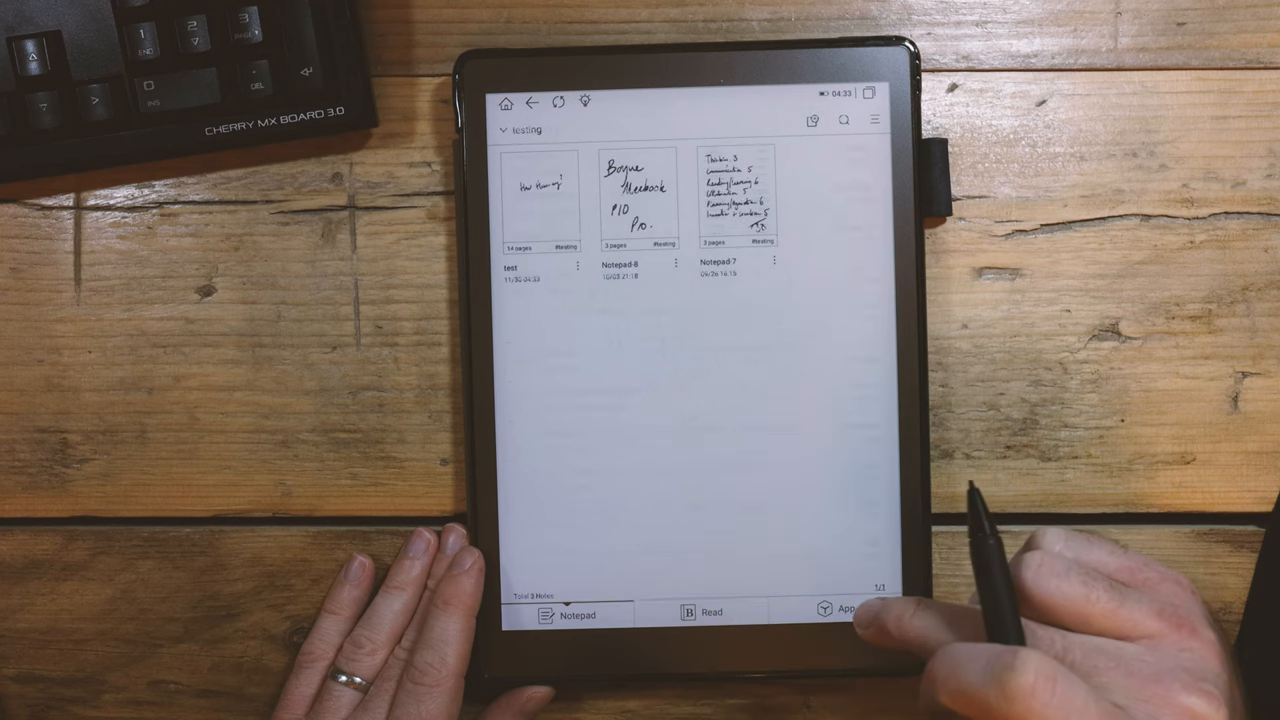
click(840, 610)
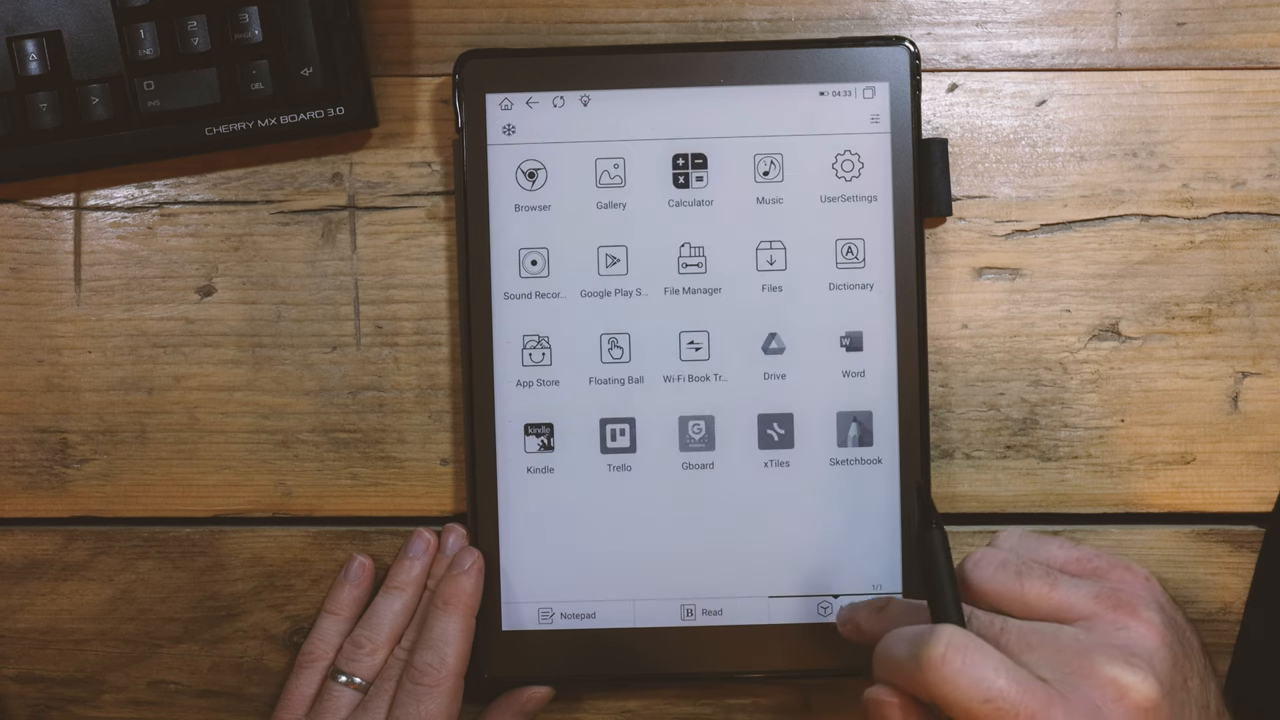
click(852, 344)
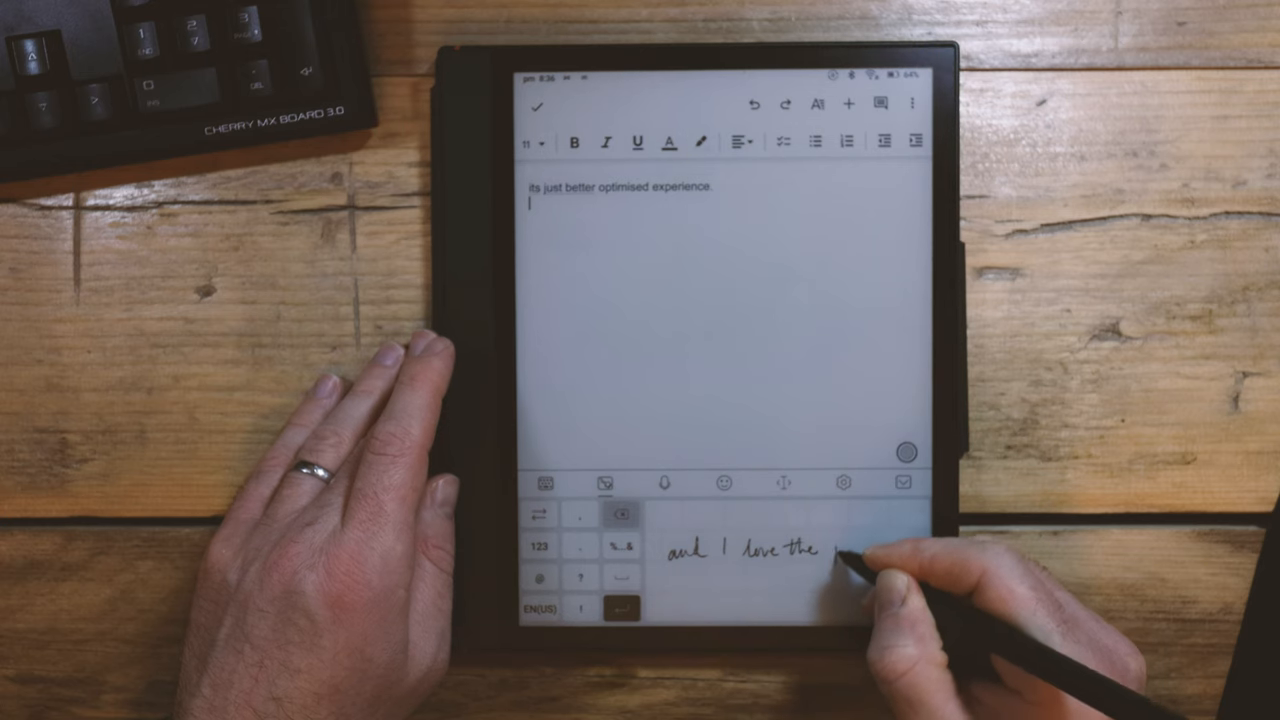
text(pen)
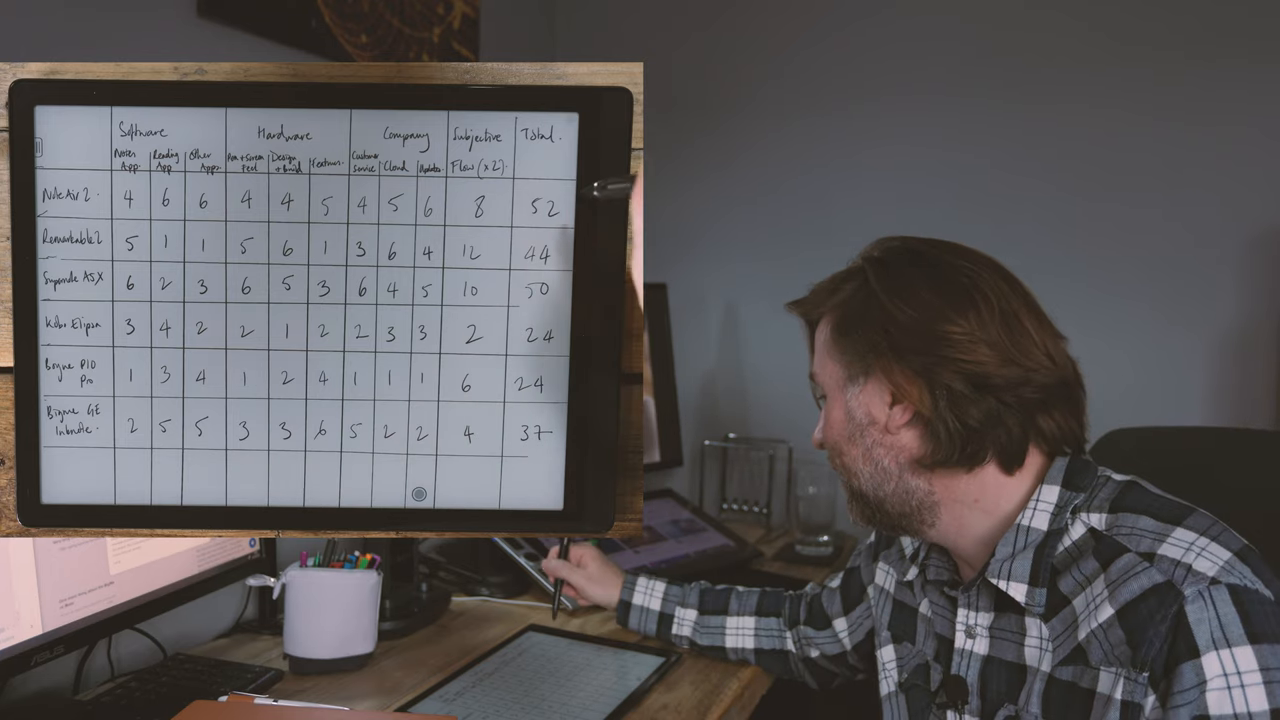
click(544, 206)
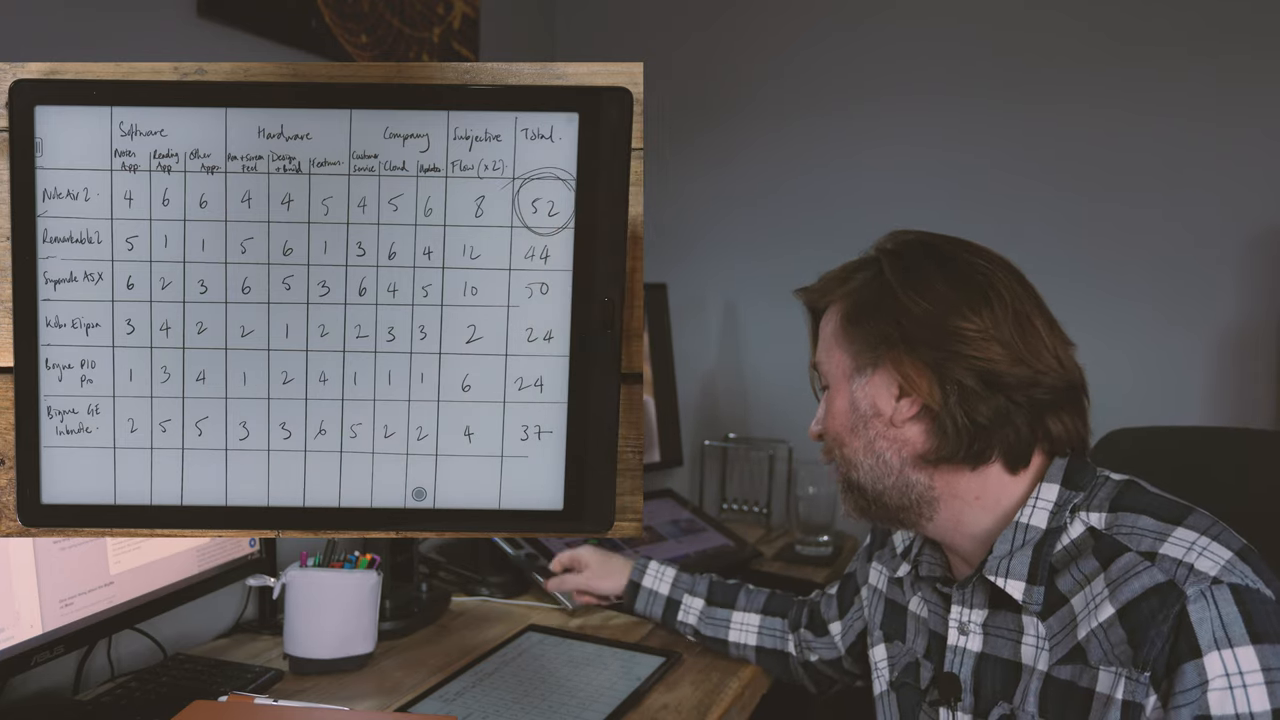